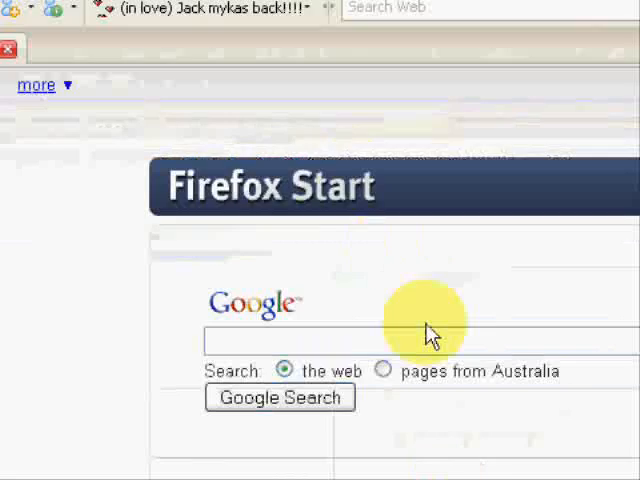
Search Google for netstumbler and reach the netstumbler.com NetStumbler 0.4.0 download button
type("netstumbler")
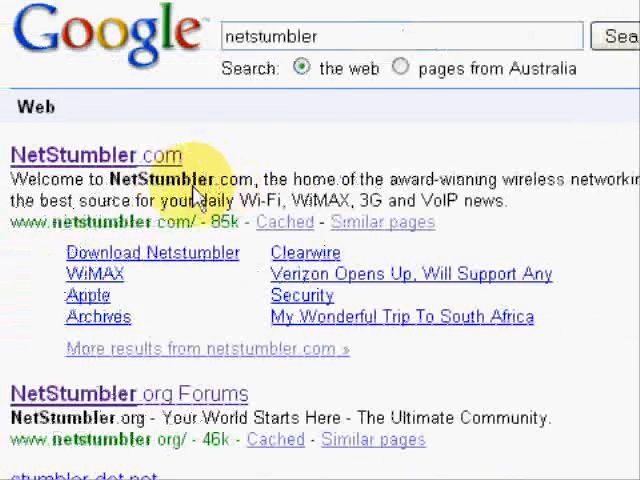
mouse_move(174, 268)
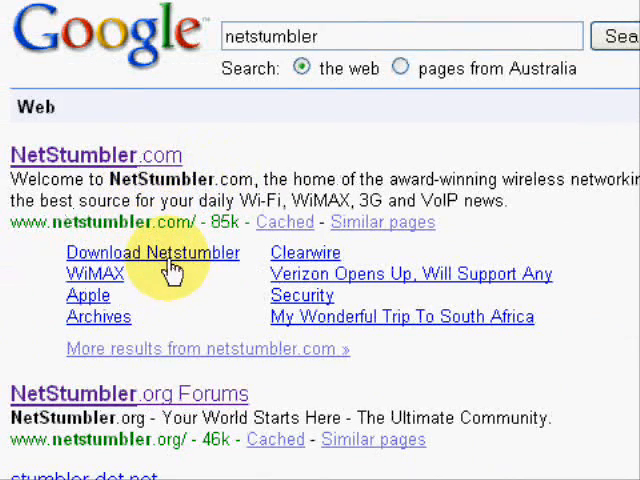
left_click(152, 252)
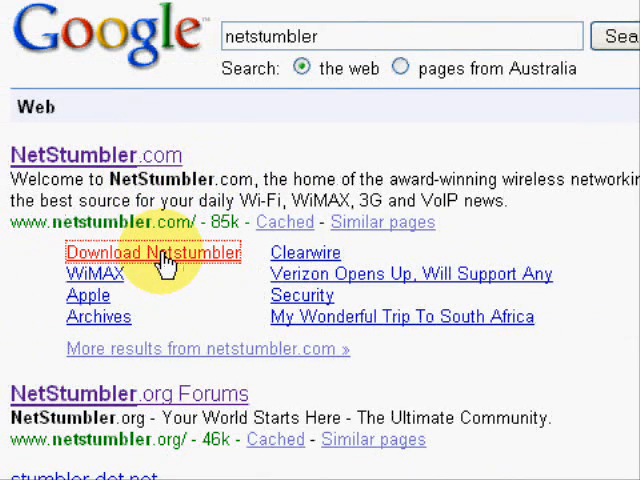
left_click(152, 252)
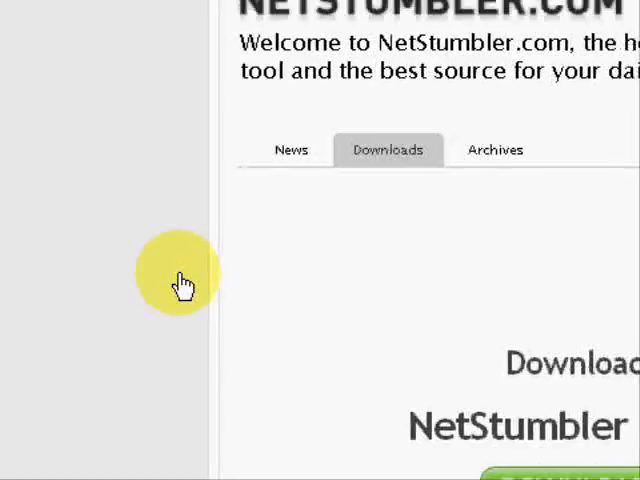
scroll("down", 3)
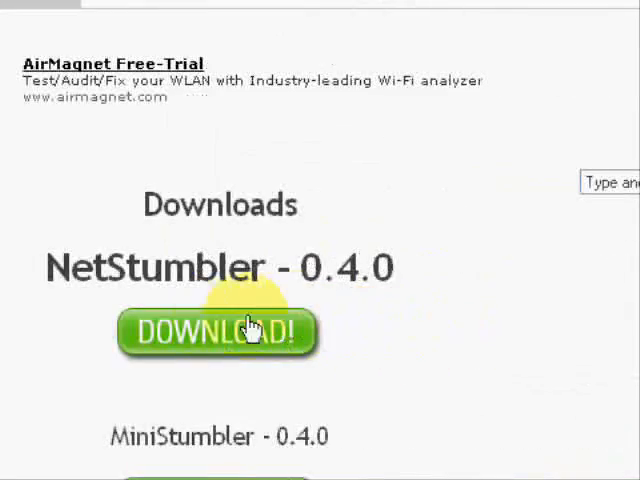
scroll("down", 3)
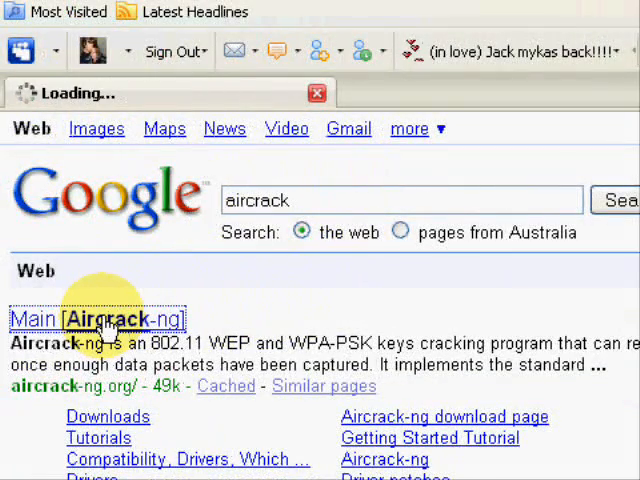
From the Aircrack-ng main page, follow the drivers section to compatibility_drivers and review its chipset and card tables
scroll("down", 3)
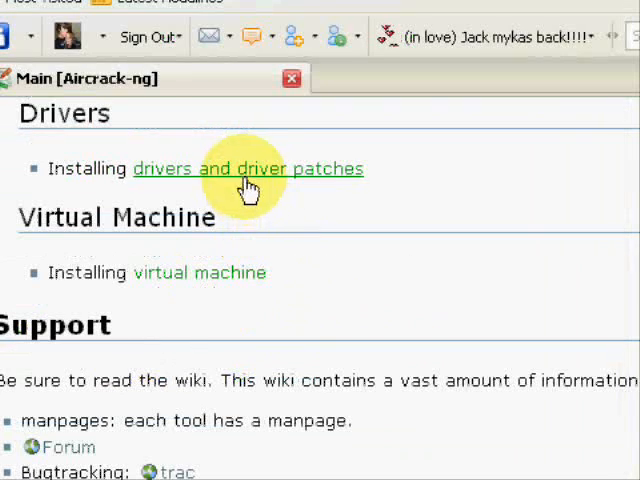
left_click(248, 168)
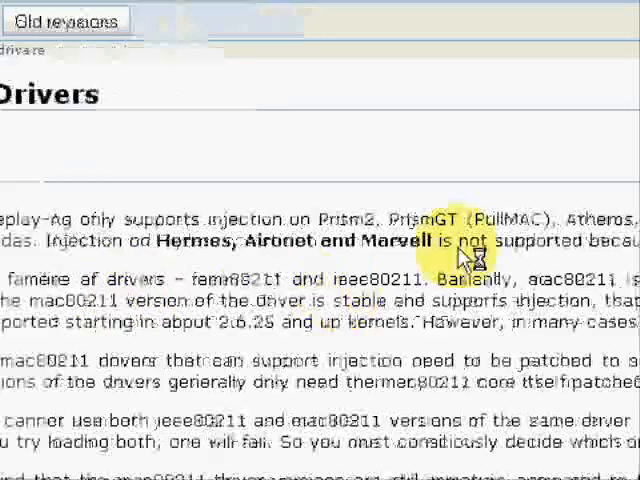
scroll("down", 3)
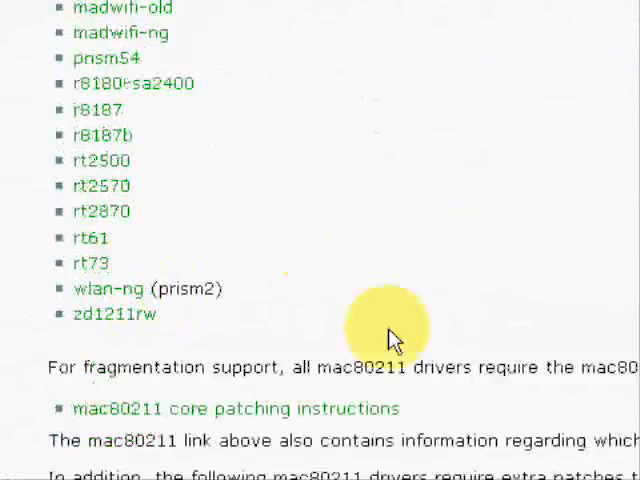
scroll("down", 3)
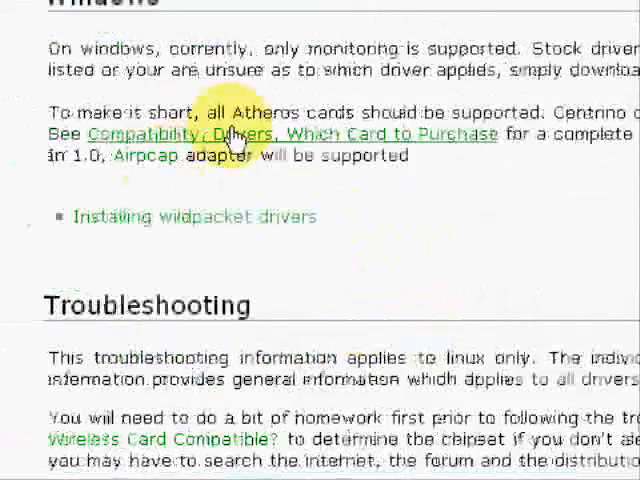
mouse_move(290, 144)
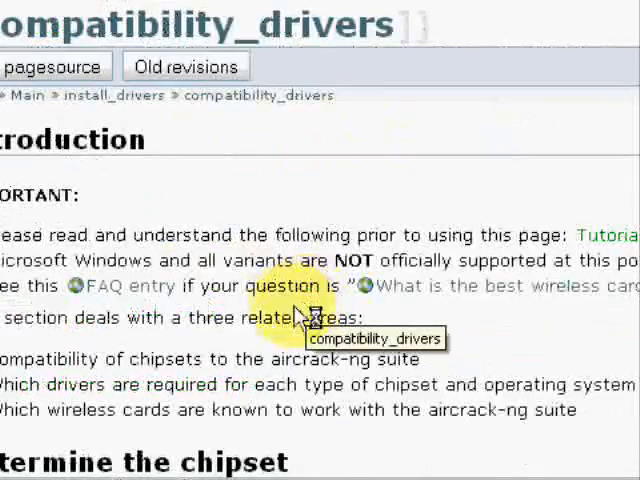
scroll("down", 3)
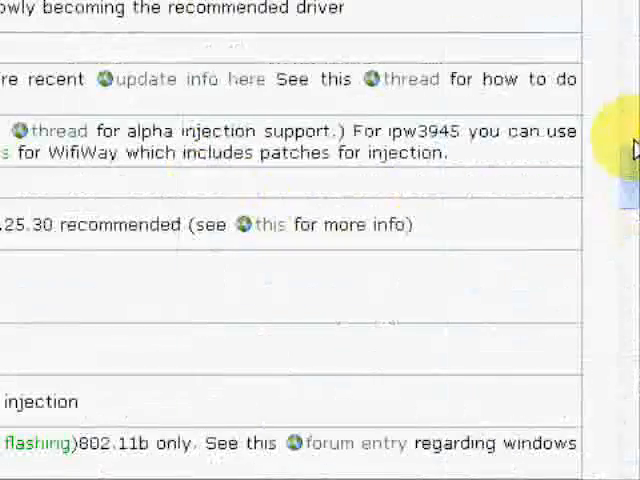
scroll("down", 3)
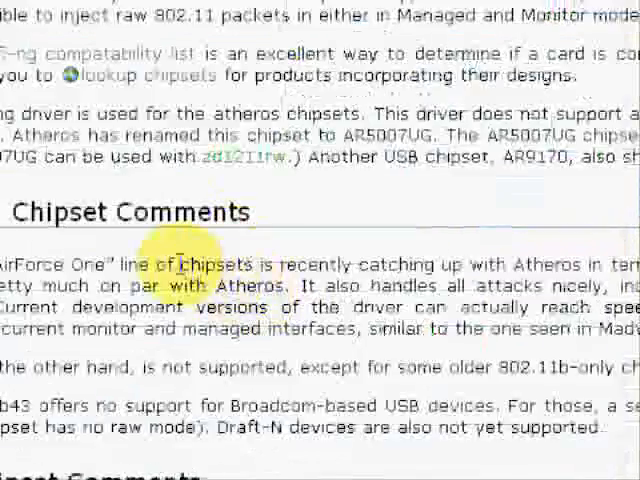
scroll("down", 3)
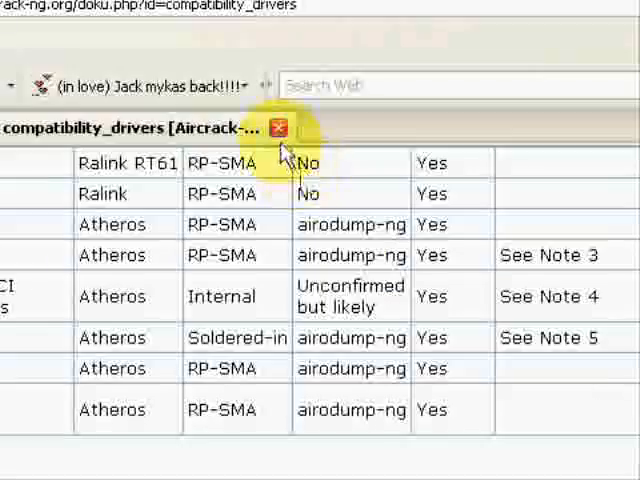
Close the wiki, browse the desktop Aircrack folder of aircrack-ng tools, then close Explorer
left_click(278, 128)
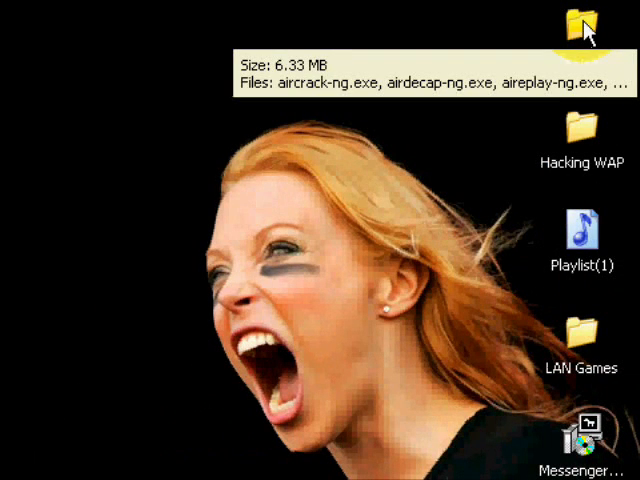
double_click(580, 24)
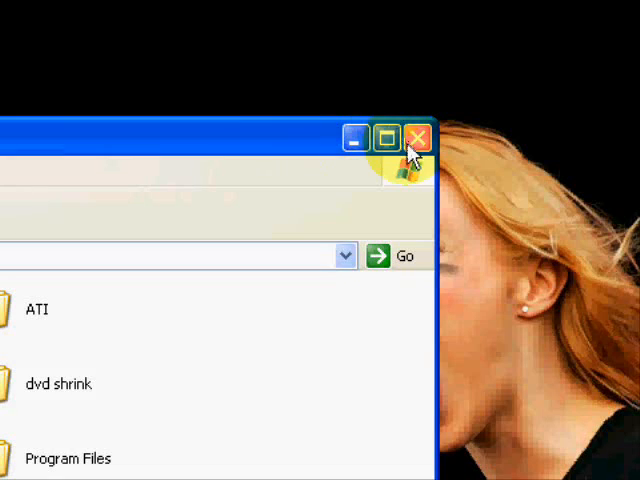
left_click(416, 138)
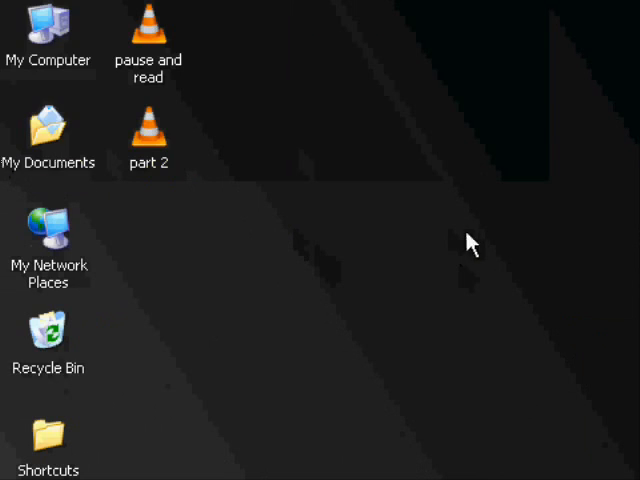
Read the 'hacking wep' notes of airserv-ng, airodump-ng and aireplay-ng commands, then close without saving
left_click(50, 28)
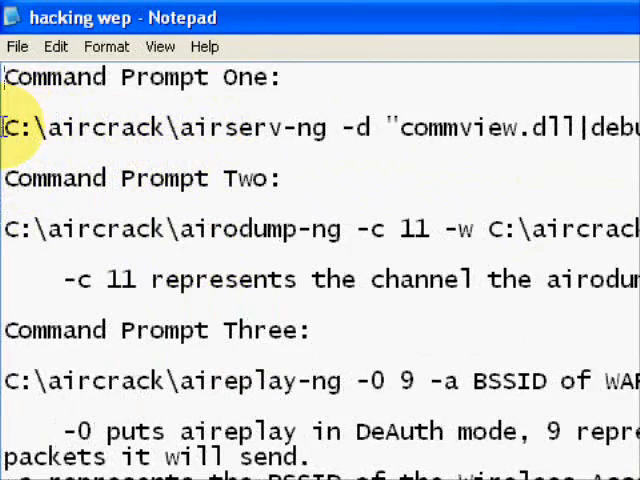
mouse_move(20, 140)
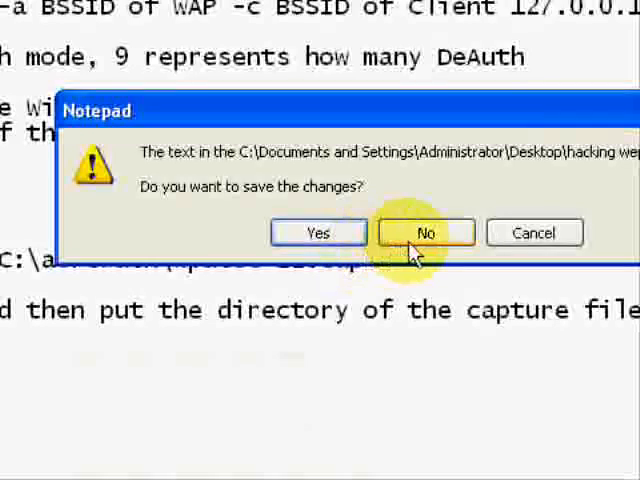
left_click(424, 232)
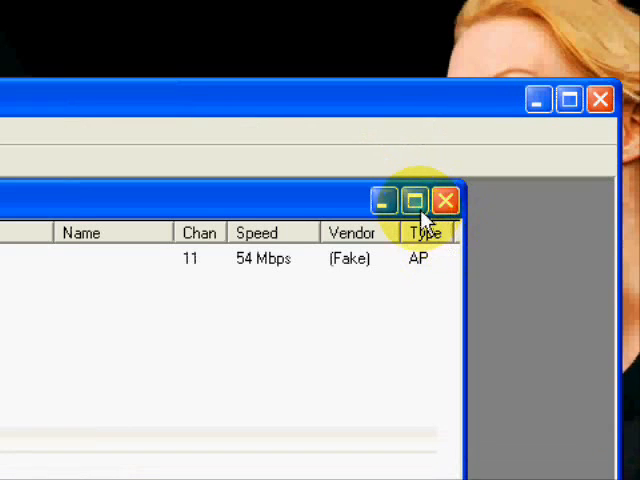
Maximize NetStumbler to read the channel 11 WEP AP, close it without saving, and reopen the Hacking WAP folder
left_click(416, 200)
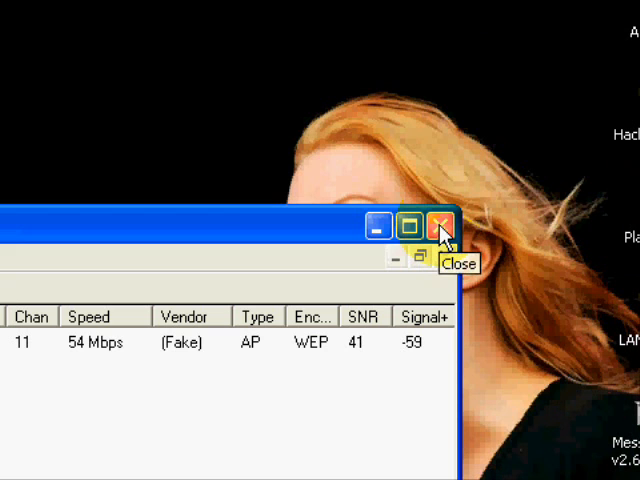
left_click(438, 228)
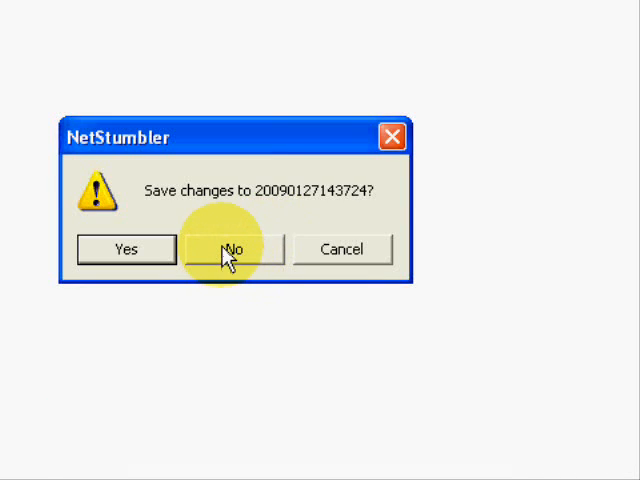
left_click(232, 248)
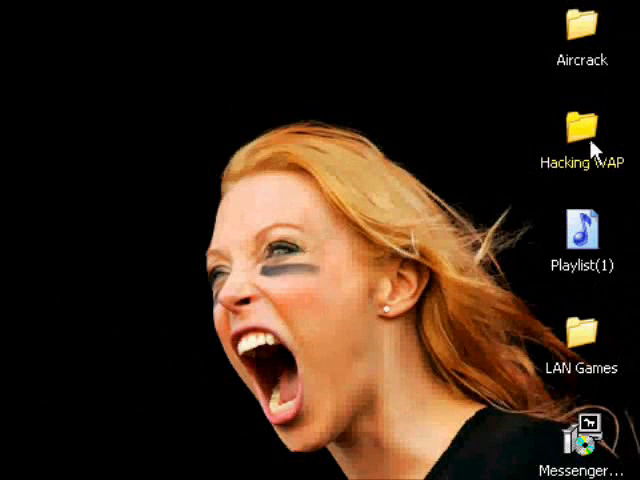
double_click(580, 128)
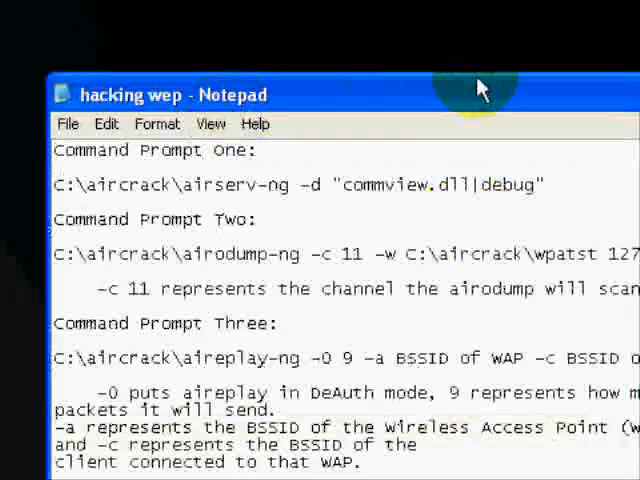
Start a Command Prompt and paste the airodump-ng -c 11 -w C:\aircrack\wpatst 127.0.0.1:666 command
scroll("down", 3)
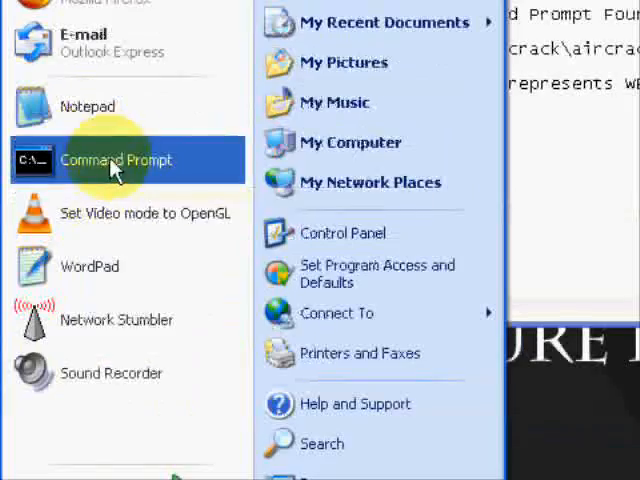
left_click(110, 160)
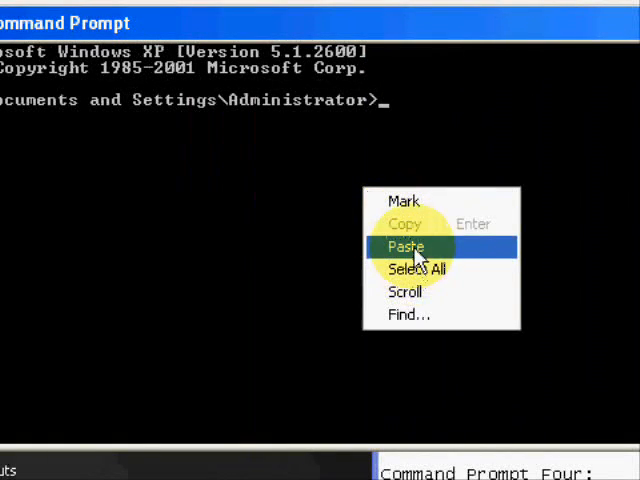
left_click(406, 246)
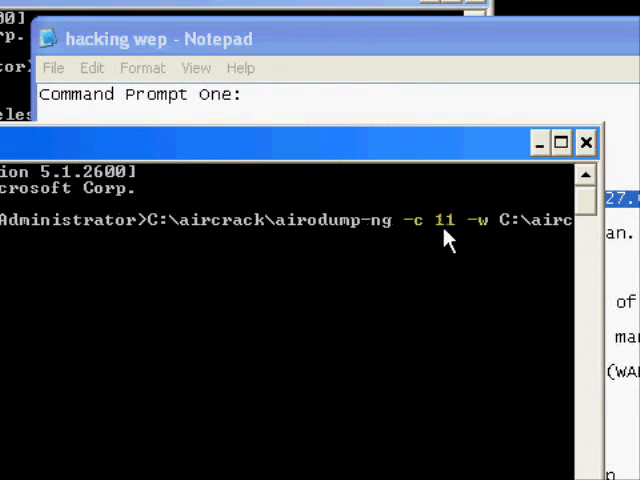
mouse_move(460, 258)
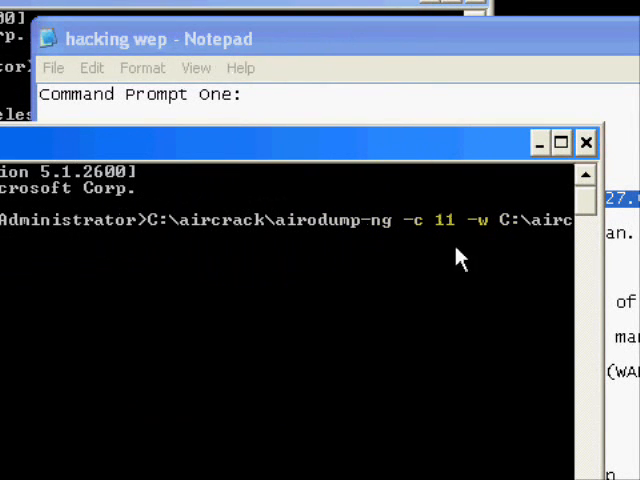
mouse_move(448, 264)
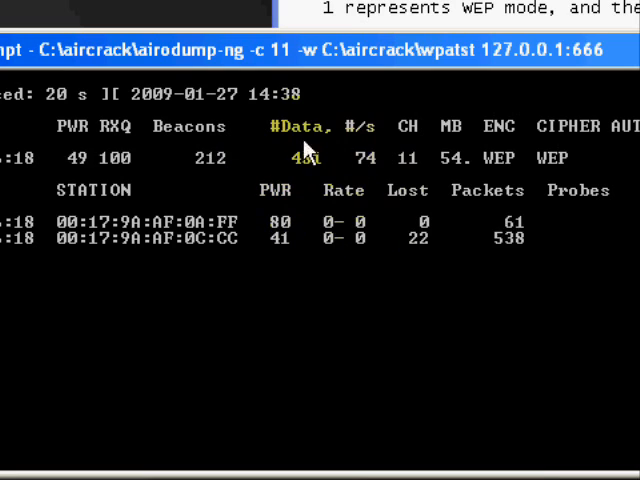
mouse_move(336, 228)
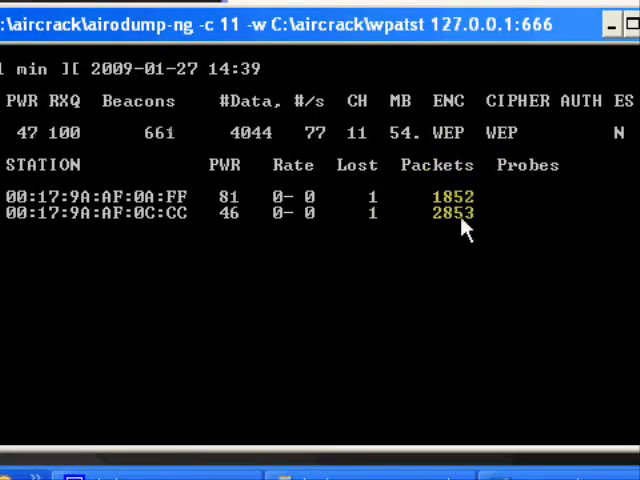
mouse_move(230, 294)
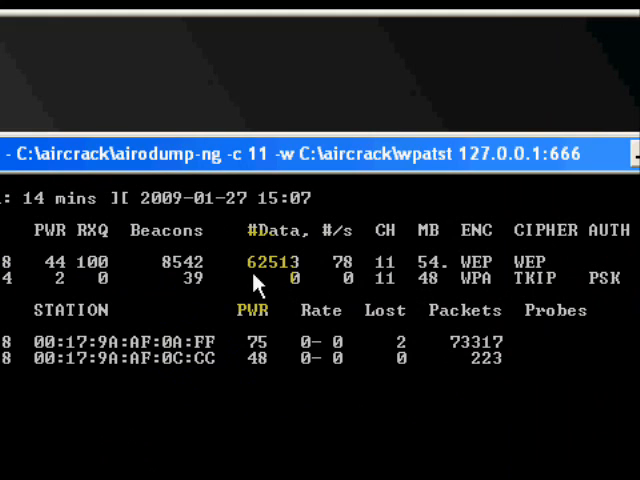
mouse_move(238, 296)
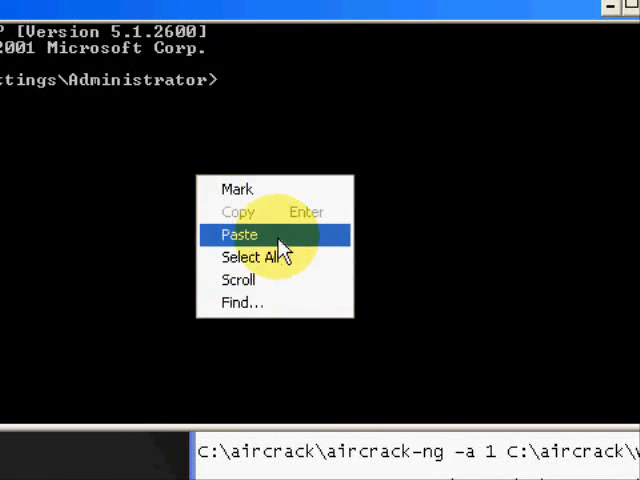
Paste the aireplay-ng -0 9 command and fill in the access point's BSSID (00:18:...:4D)
left_click(240, 234)
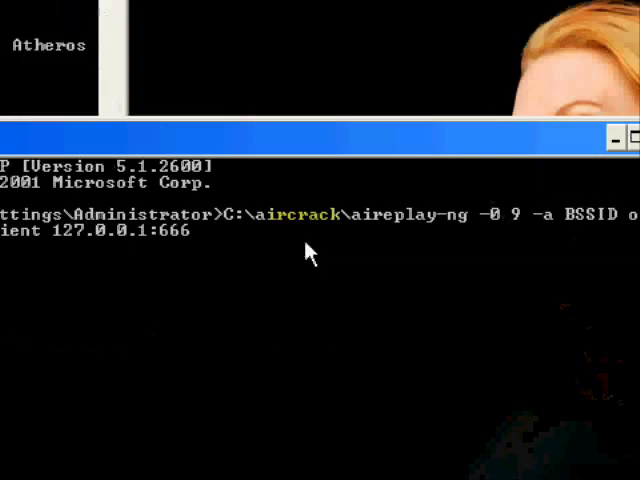
mouse_move(264, 350)
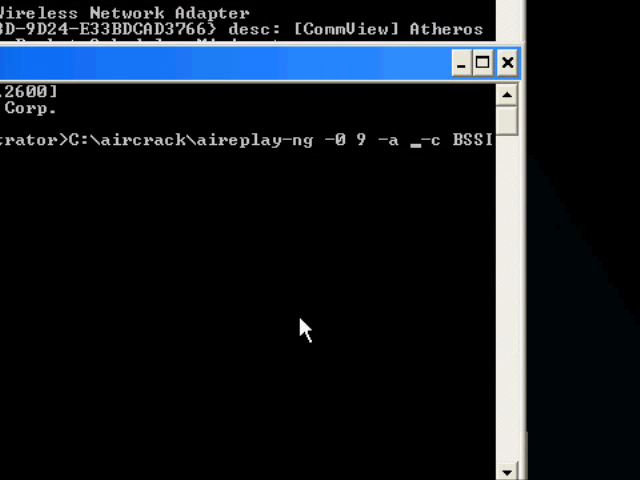
type("00:")
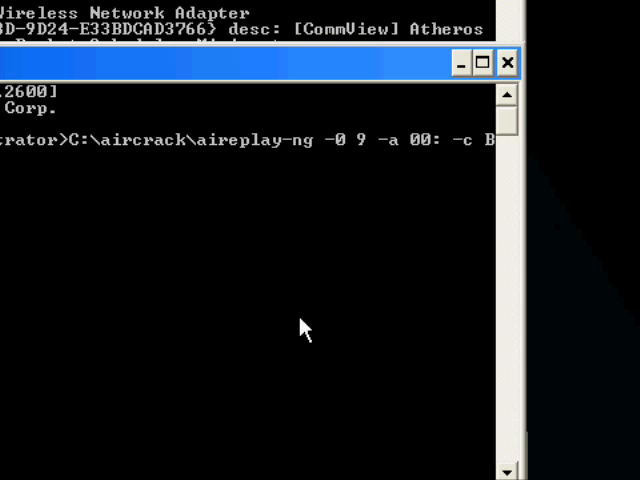
type("18:")
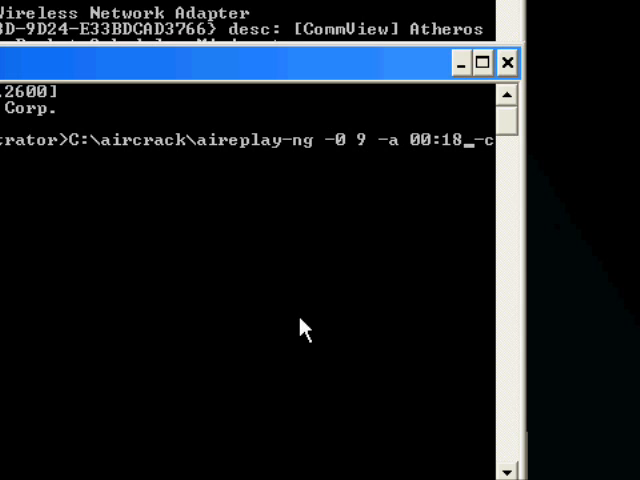
type(":")
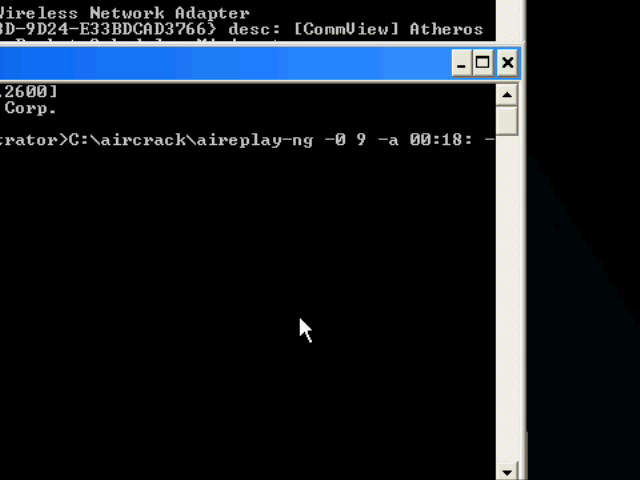
type("4D")
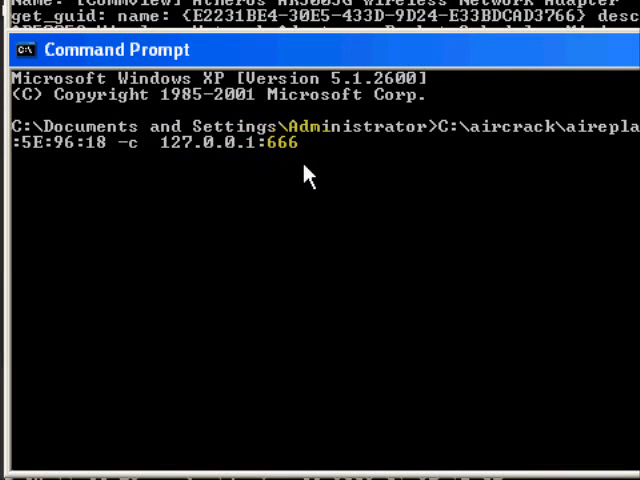
Fill in the client station's MAC address (00:...:AF:0A:FF) as the deauthentication target
type("00_")
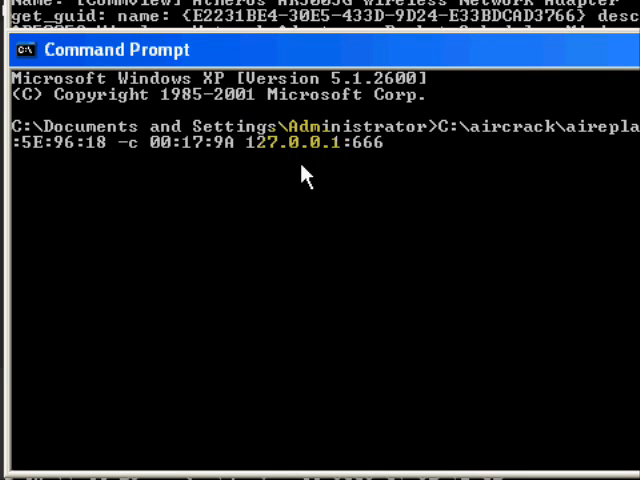
type(":A")
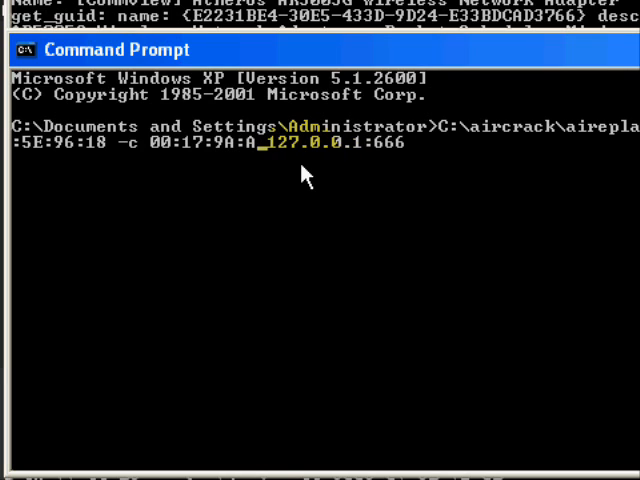
type("F:0A")
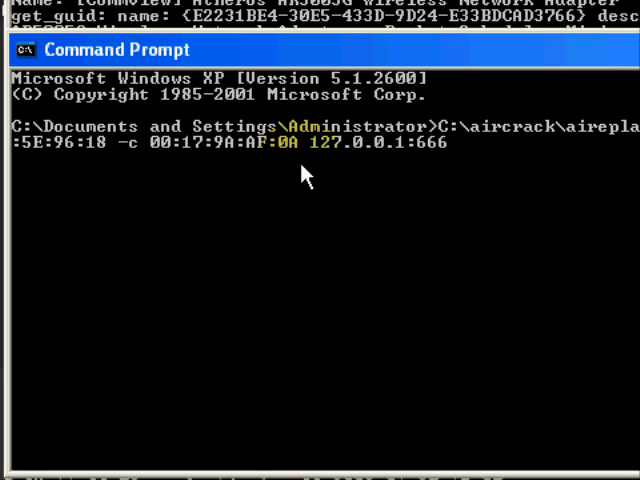
type(":FF")
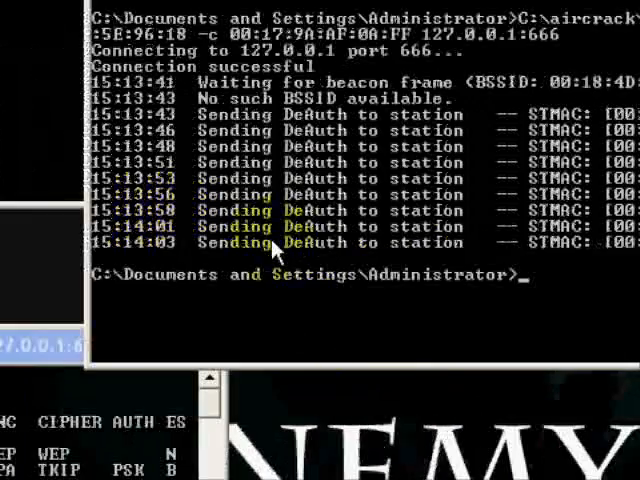
After aireplay-ng sends the DeAuth burst to the station, begin typing exit in the prompt
type("exi")
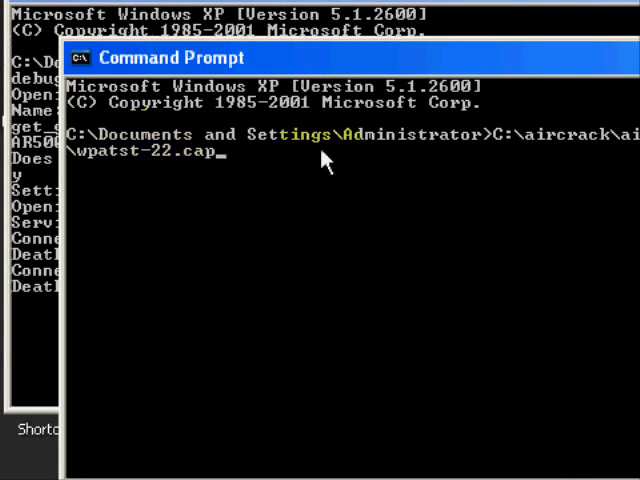
mouse_move(120, 160)
type("08")
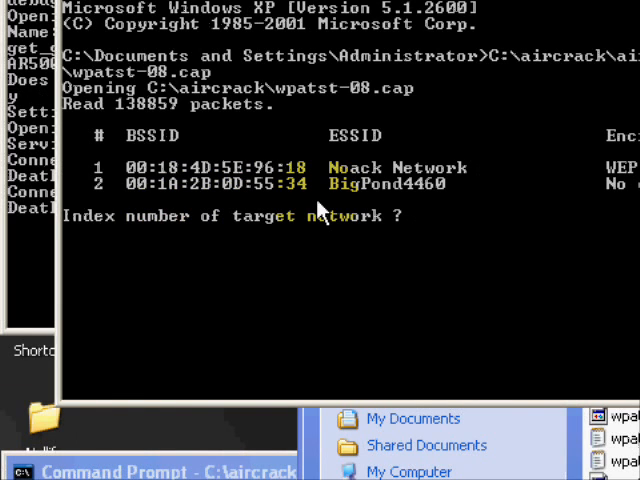
mouse_move(436, 236)
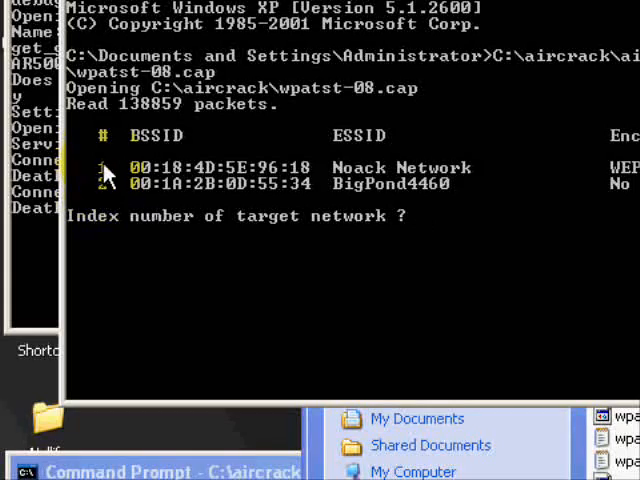
Select network 1, Noack Network, so aircrack-ng's PTW attack reports KEY FOUND at 100%
type("1")
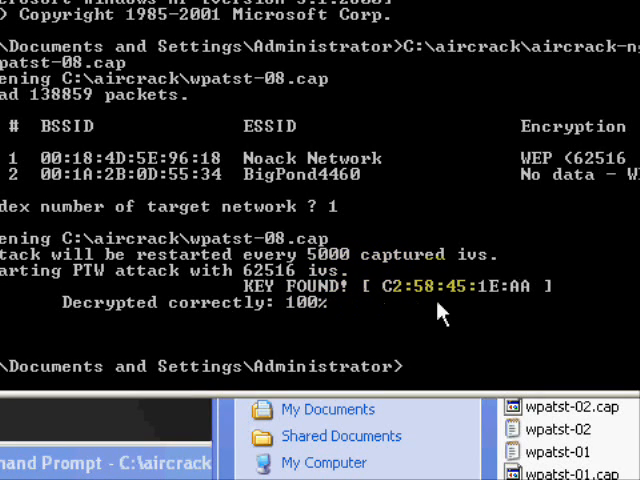
mouse_move(464, 324)
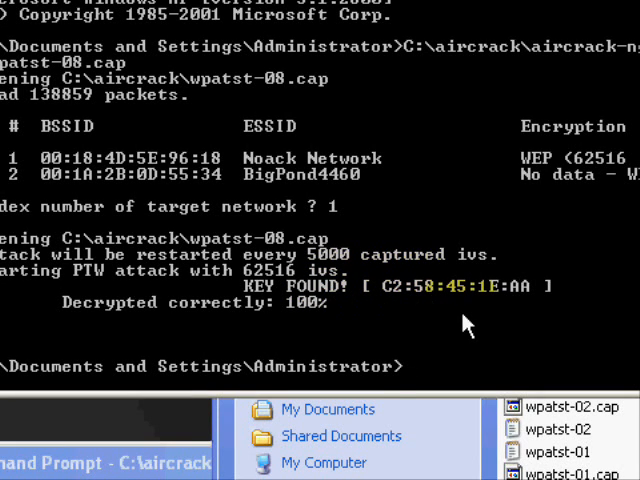